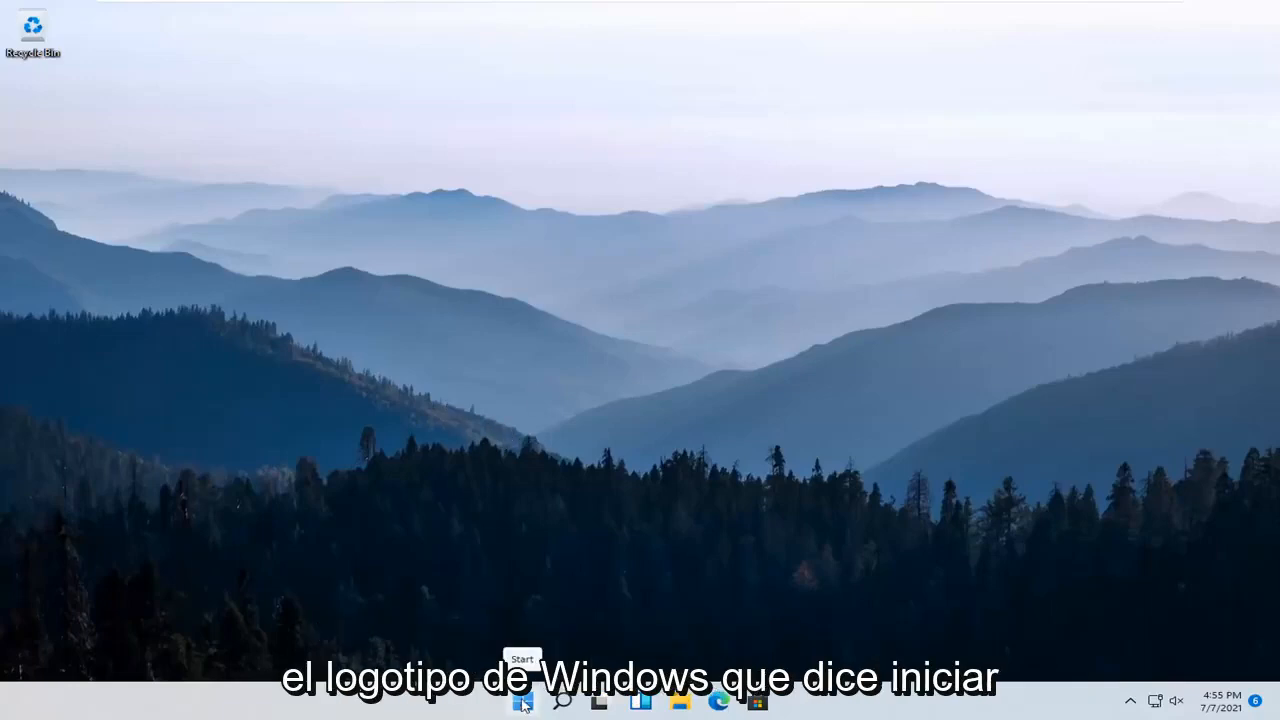
Launch Settings from the Start button's right-click quick link menu
right_click(522, 700)
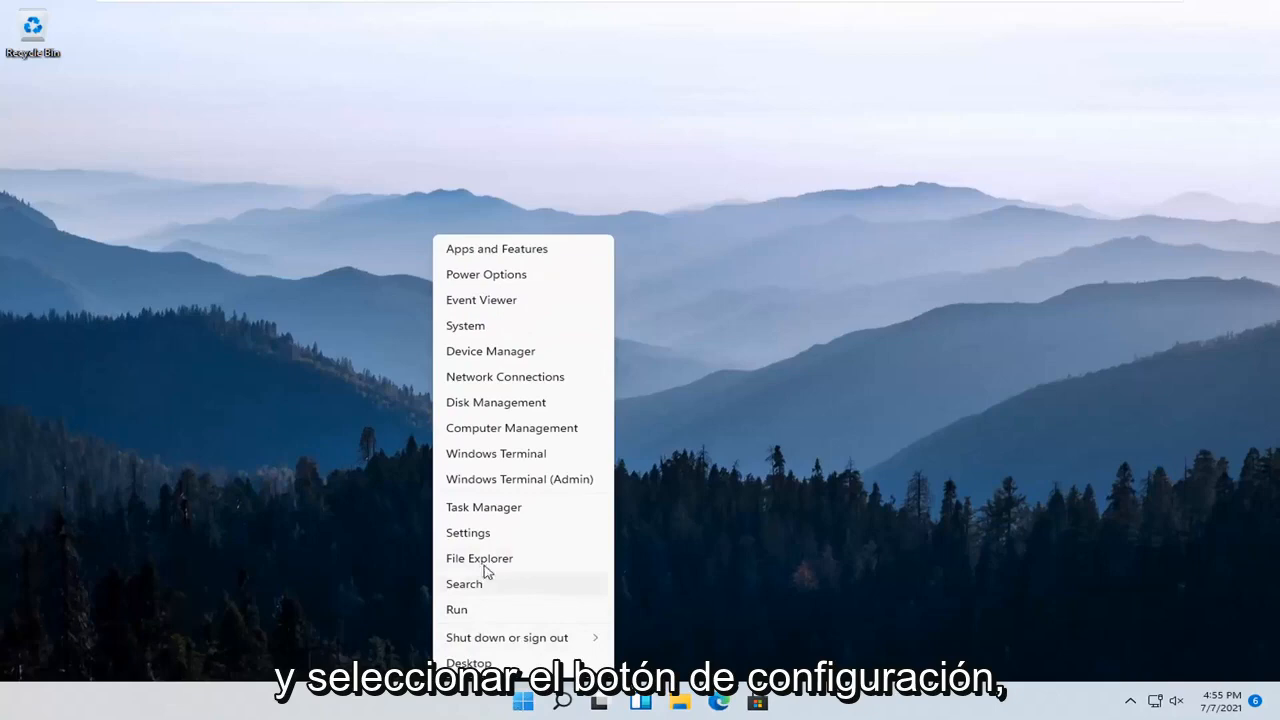
left_click(467, 532)
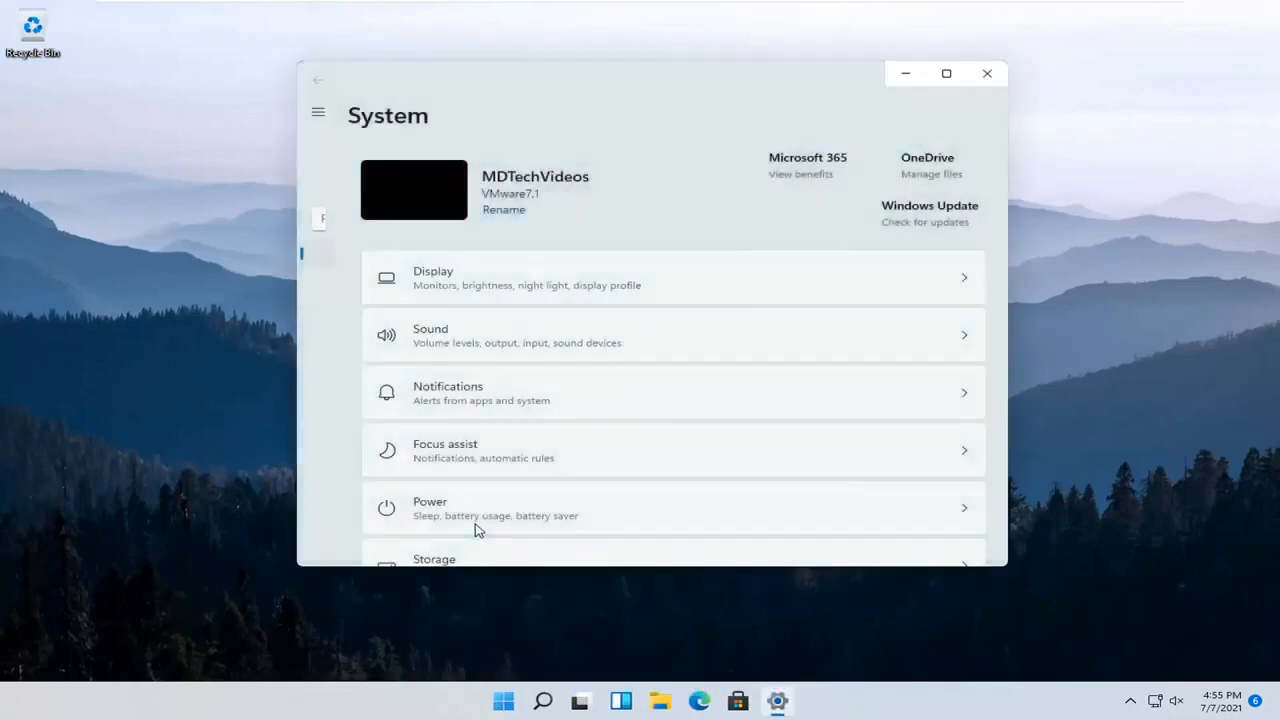
Open the Accounts section and its Email & accounts page
left_click(364, 382)
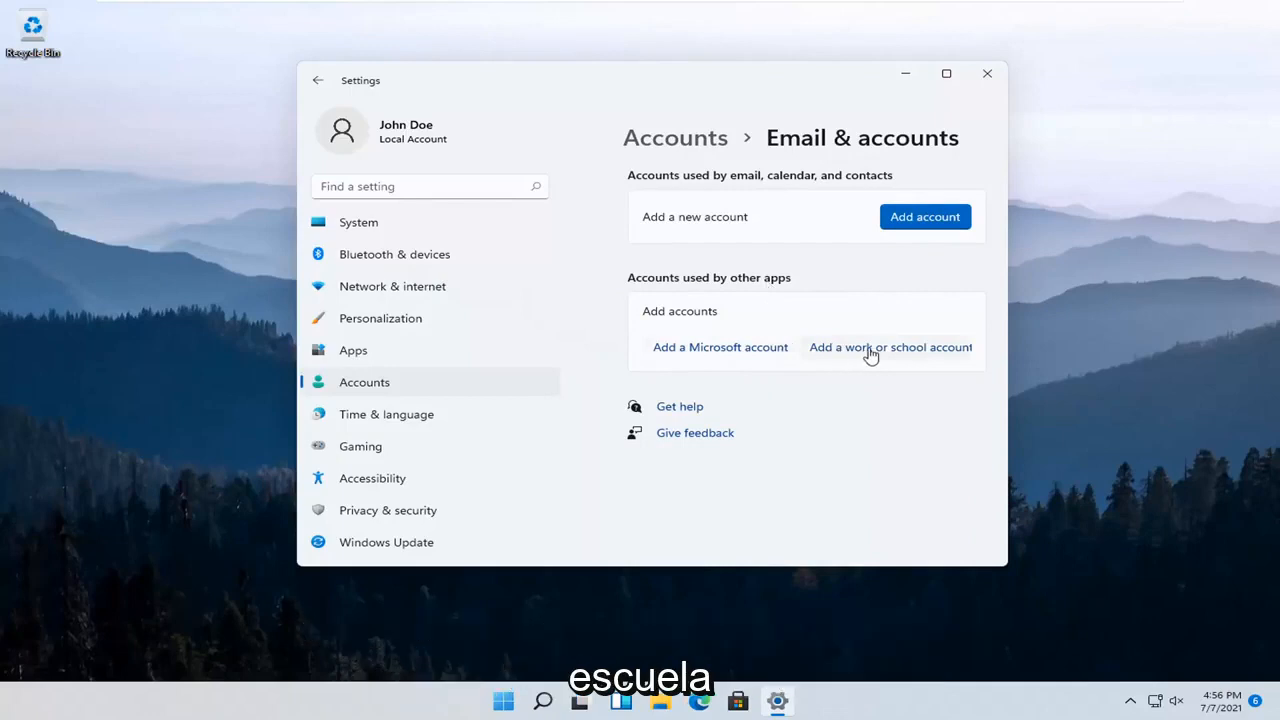
Open the work or school account sign-in, close it, and minimize Settings
left_click(889, 347)
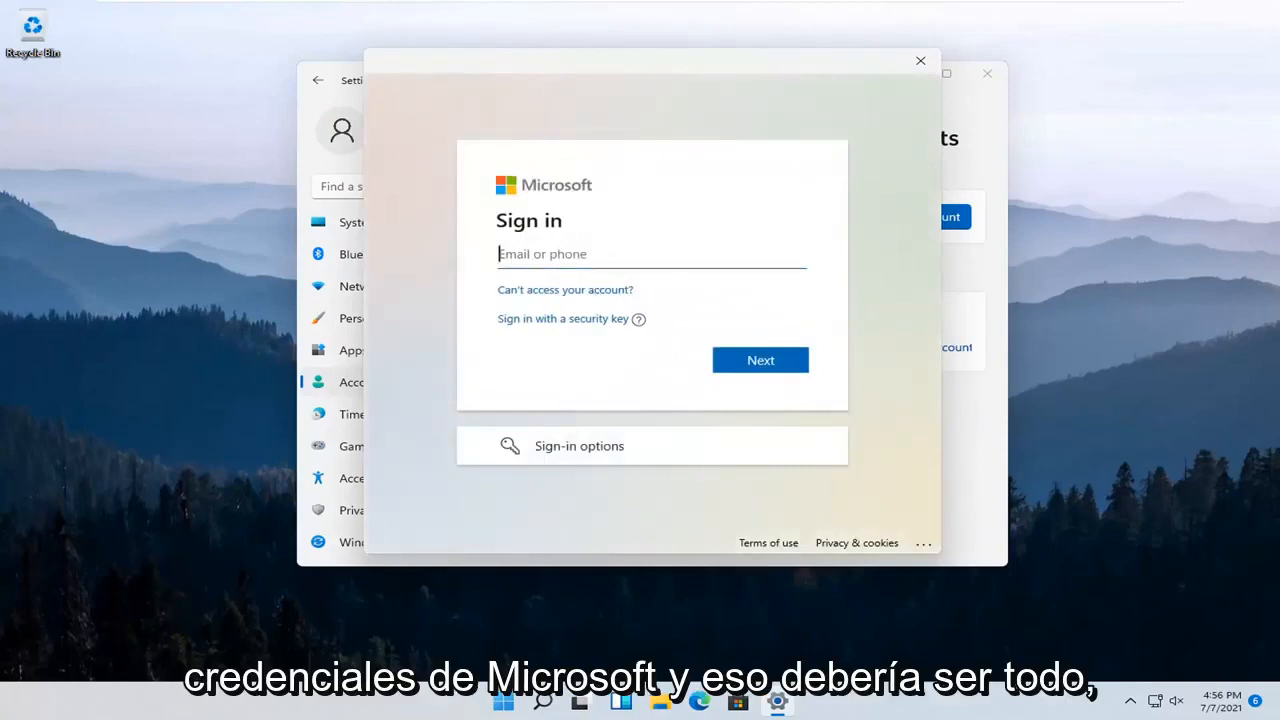
mouse_move(920, 61)
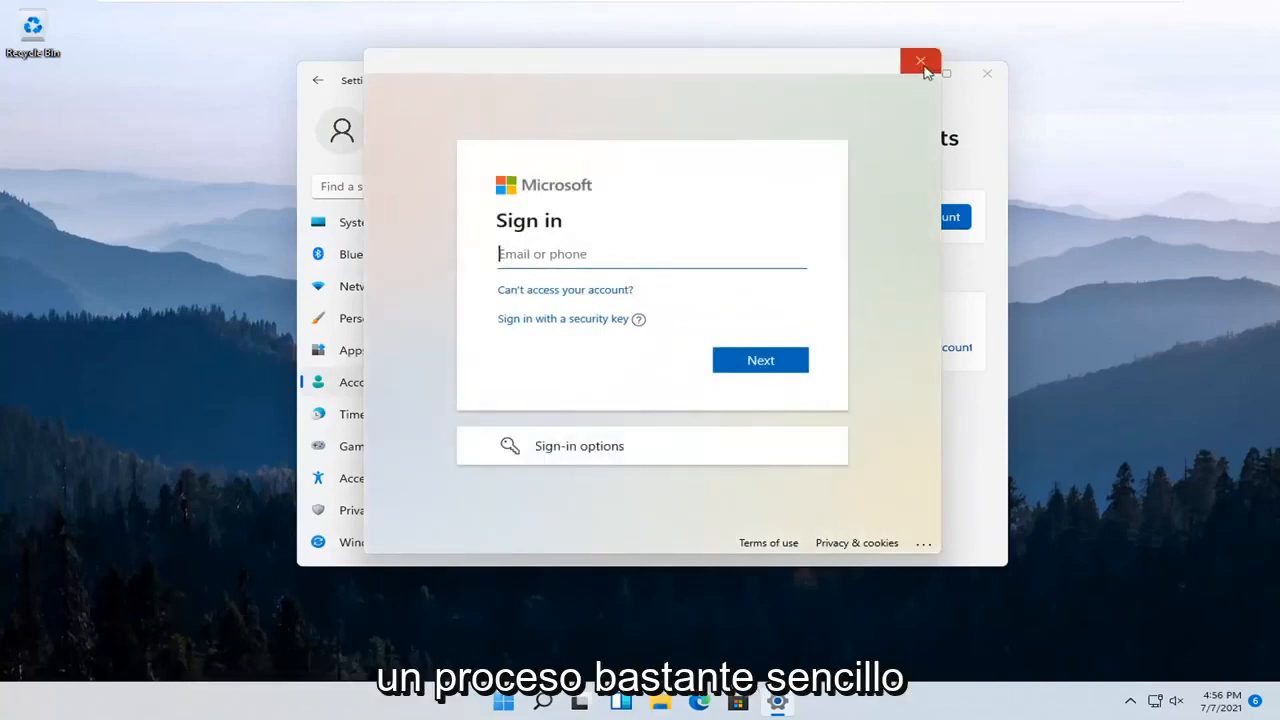
left_click(920, 62)
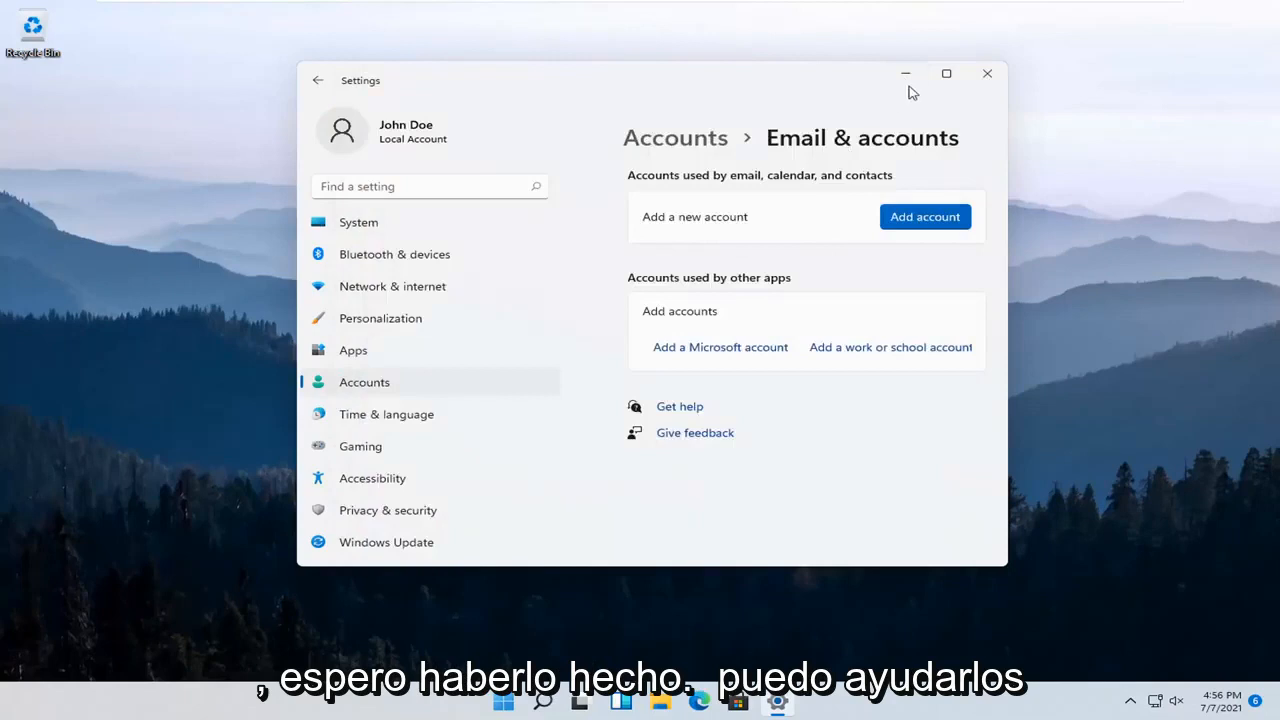
left_click(987, 73)
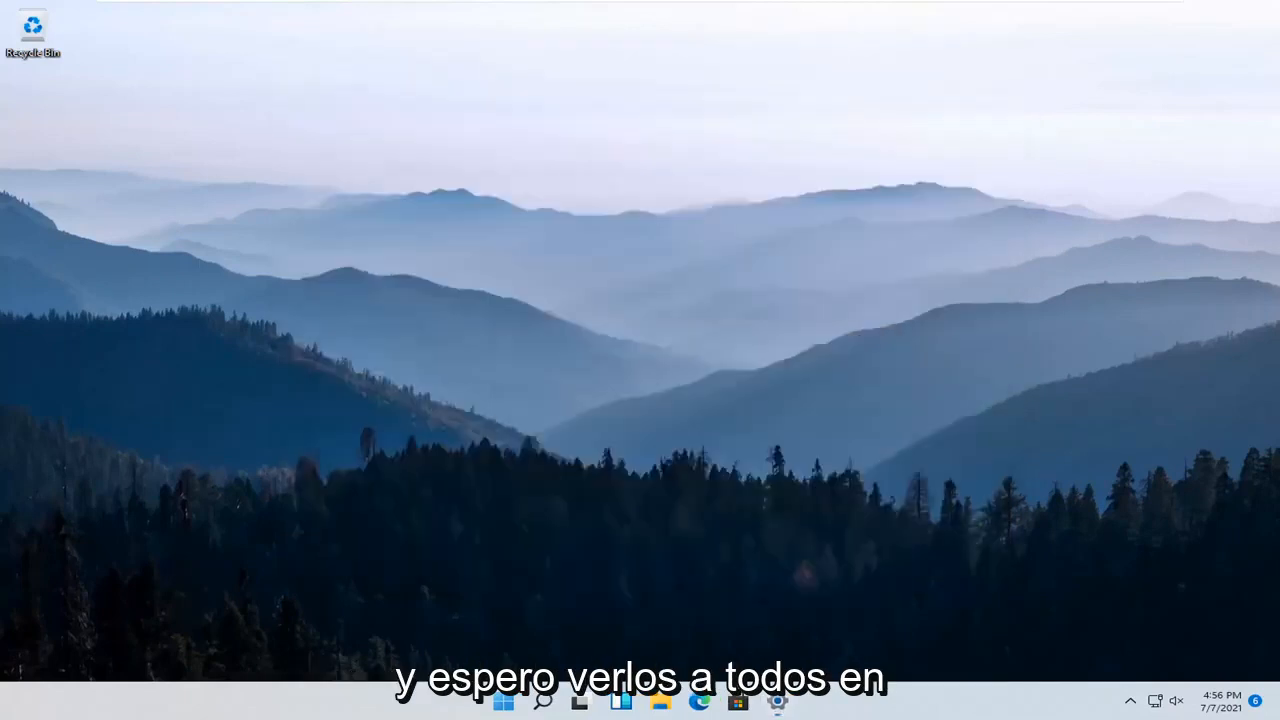